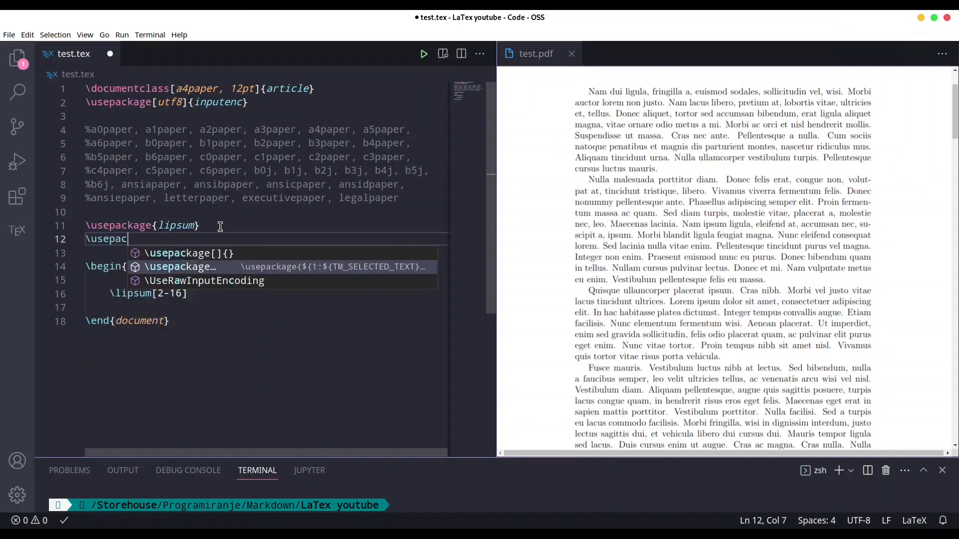
text(\begin{landscape)
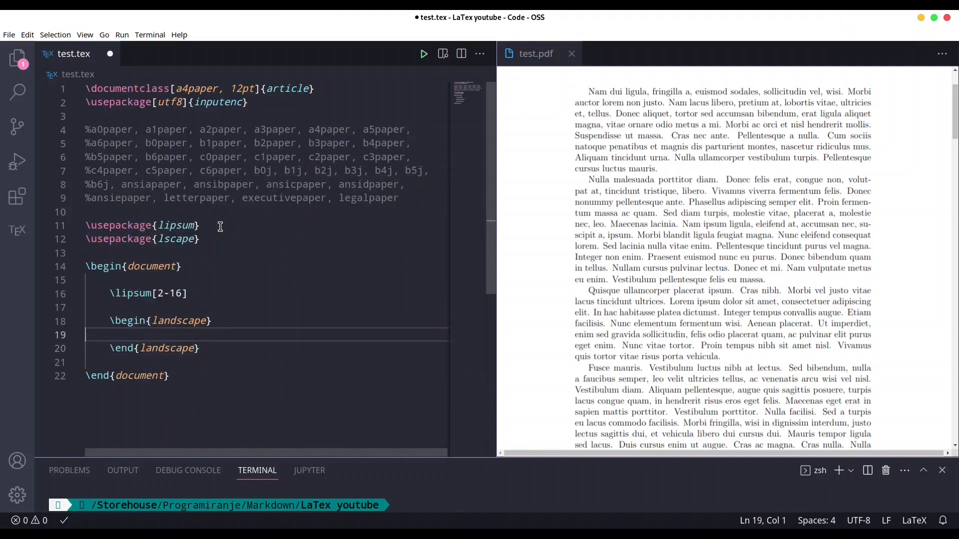
text(\lipsum[2-5)
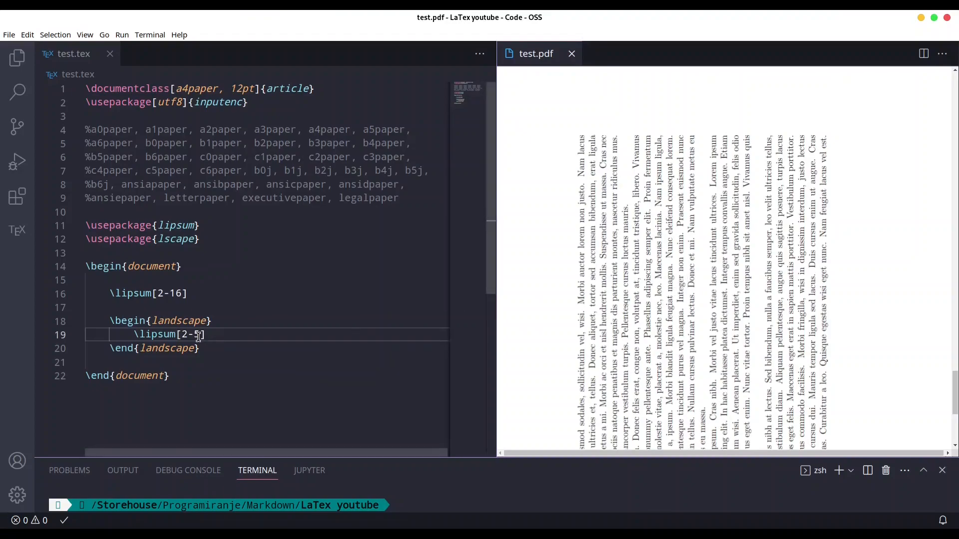
text(\usepackage[top=]{geometry})
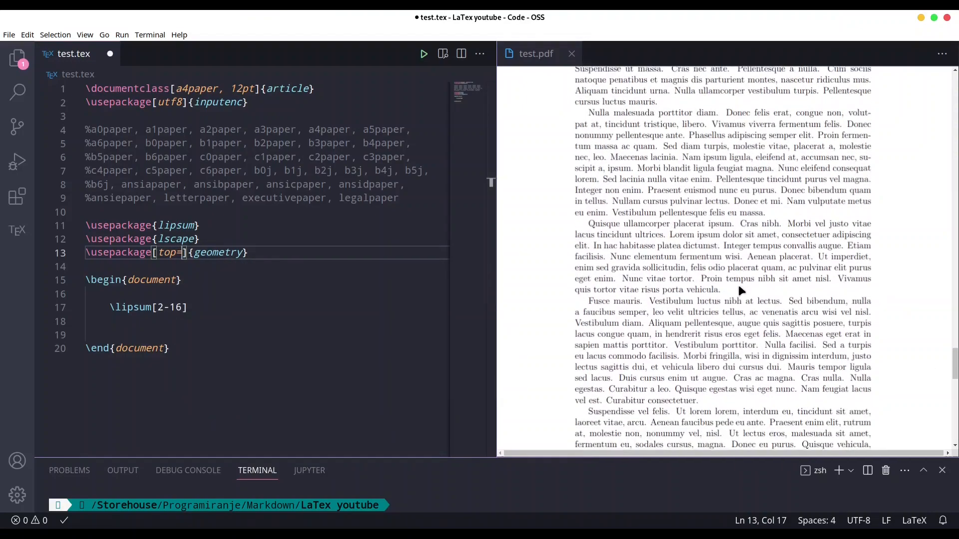